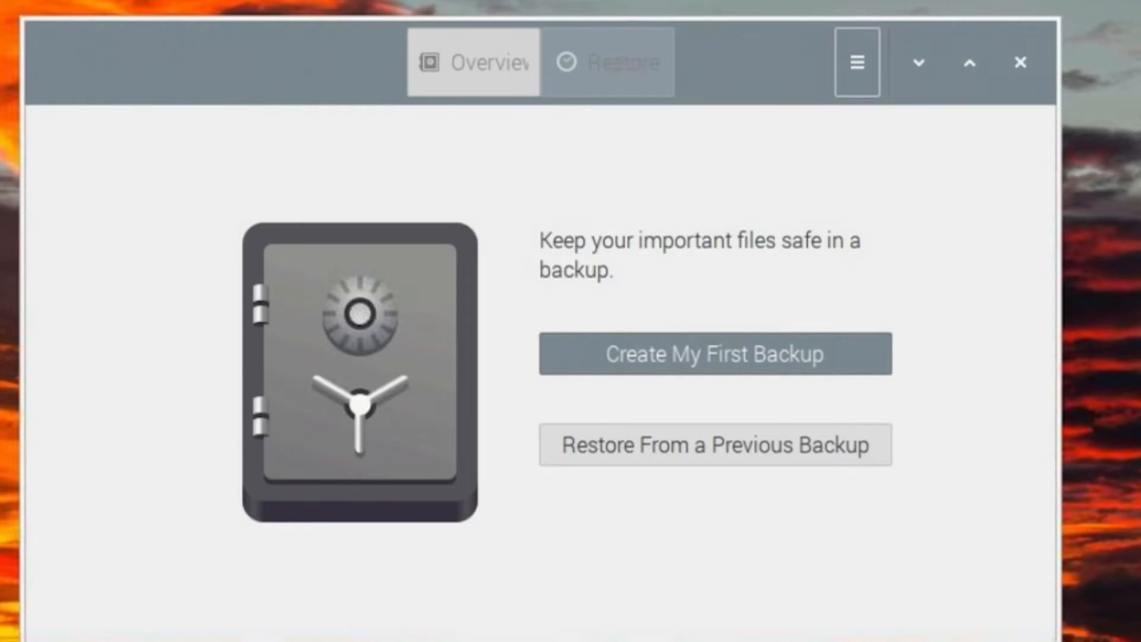
# Step: Start the first backup with Create My First Backup to reach the storage location page
pyautogui.click(716, 355)
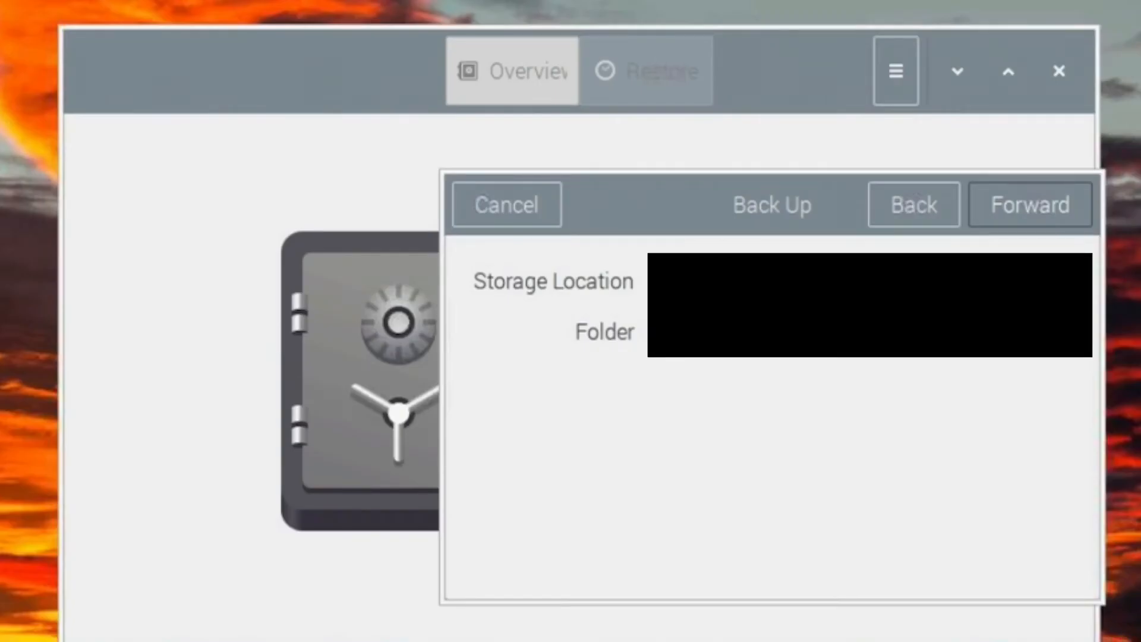
# Step: Run the first backup with restoring allowed without a password
pyautogui.click(1029, 205)
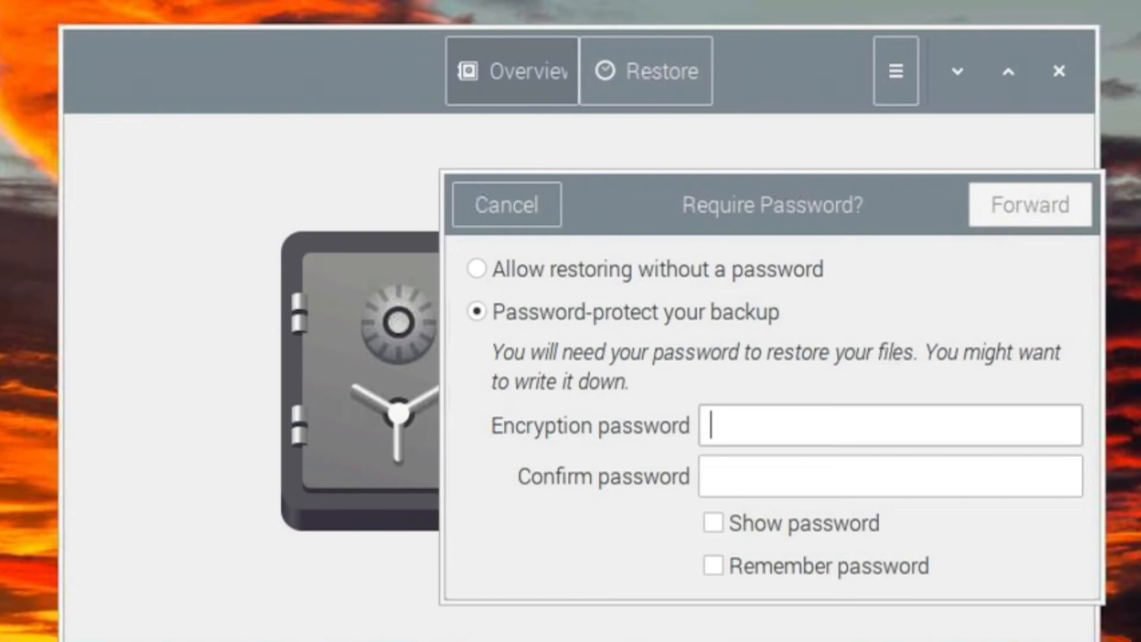
pyautogui.click(476, 268)
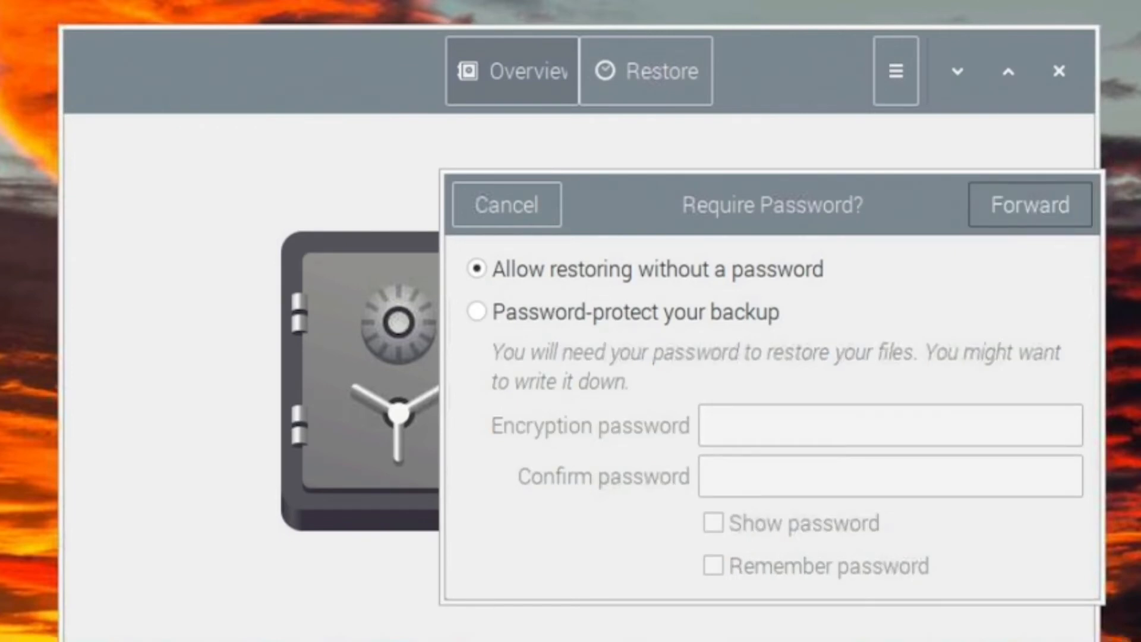
pyautogui.click(506, 204)
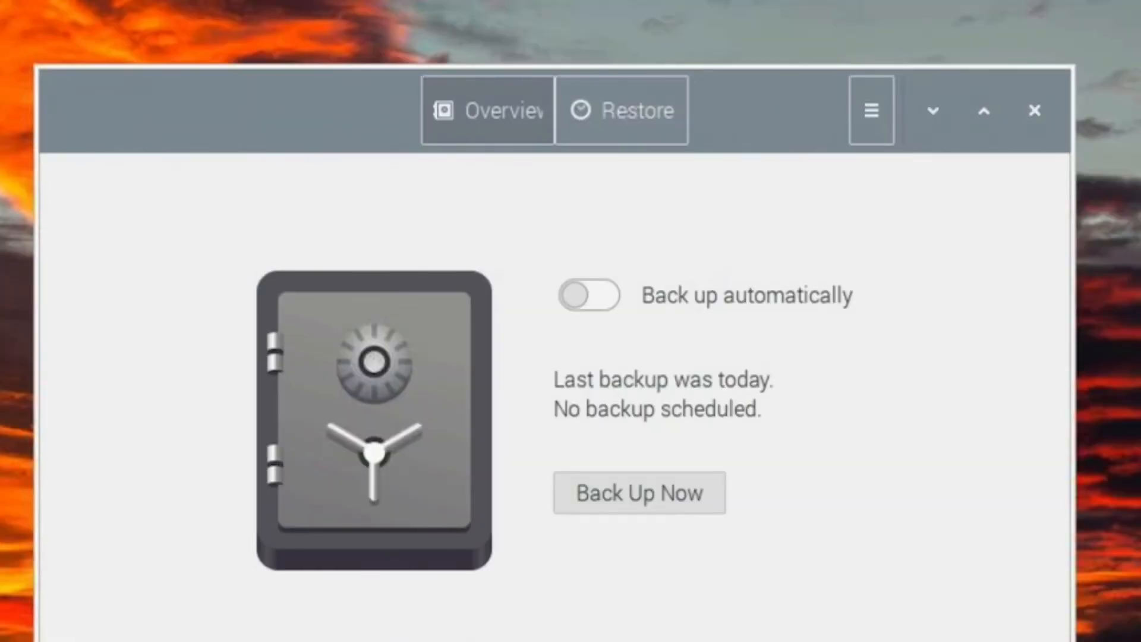
# Step: In Preferences, set Keep Backups to 'At least three months'
pyautogui.click(870, 110)
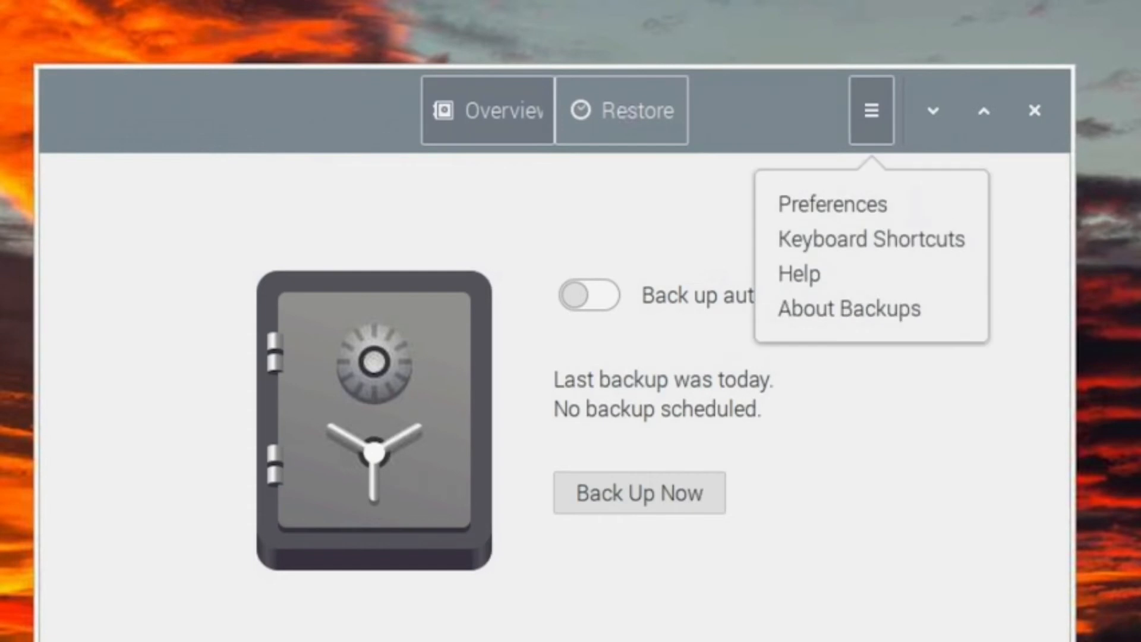
pyautogui.click(831, 204)
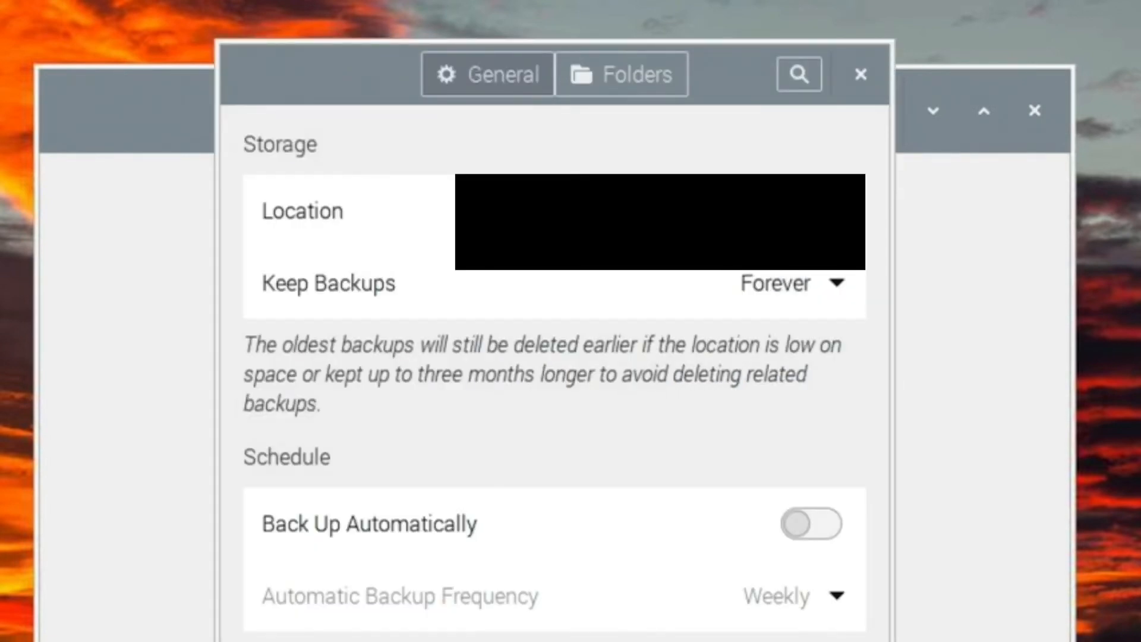
pyautogui.click(793, 283)
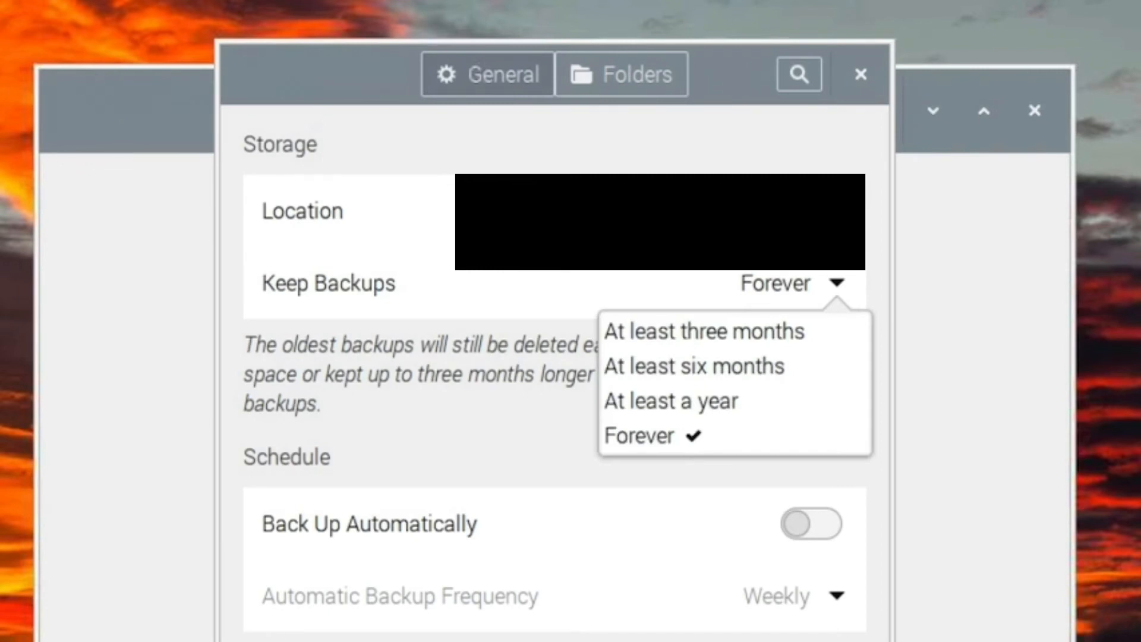
pyautogui.click(703, 331)
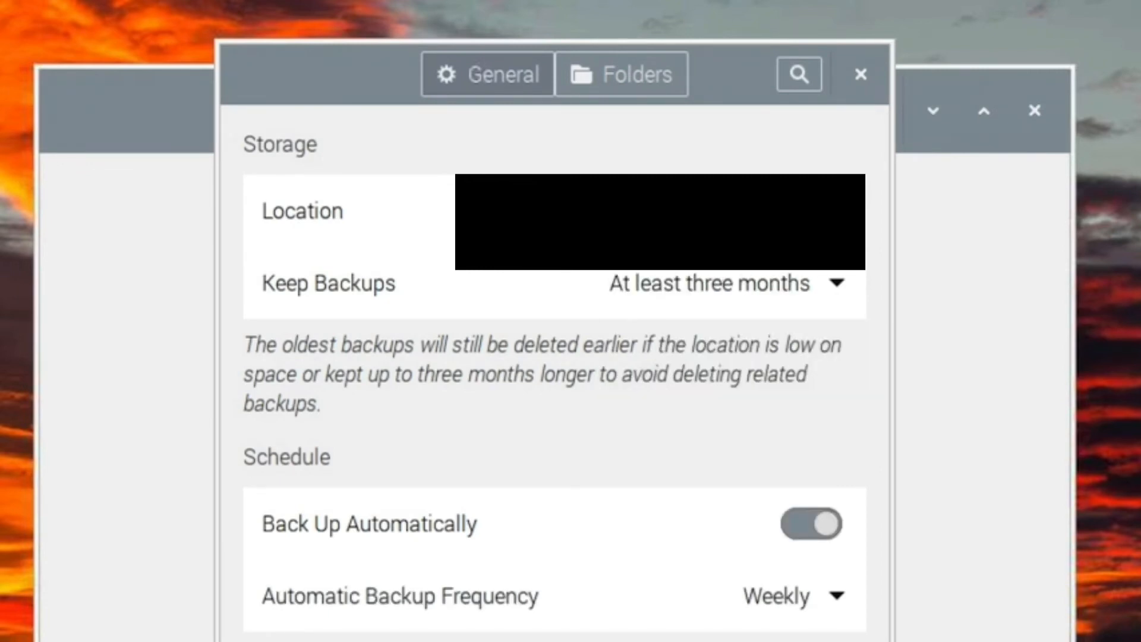